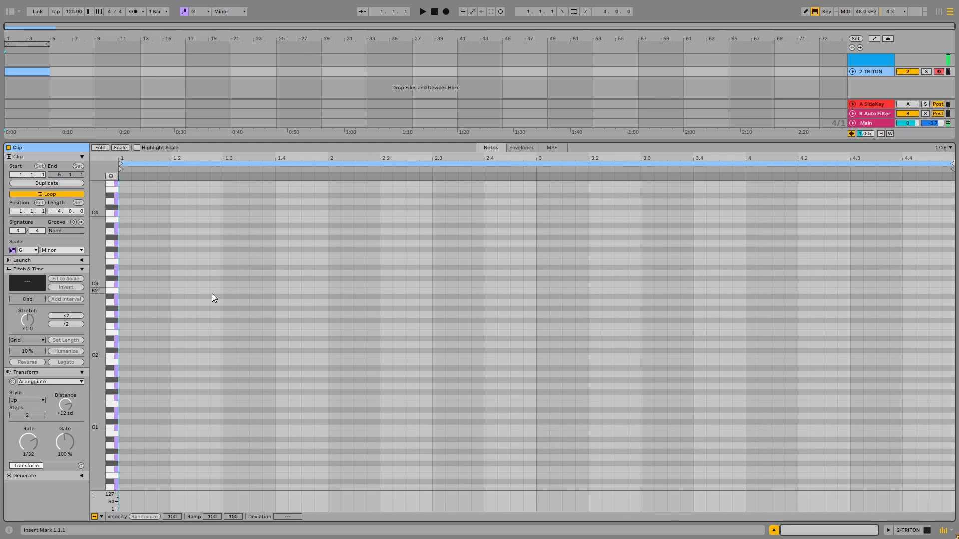
# - Load Chord Palette as the MIDI transformation and draw a C2 note at bar 1
pyautogui.click(46, 382)
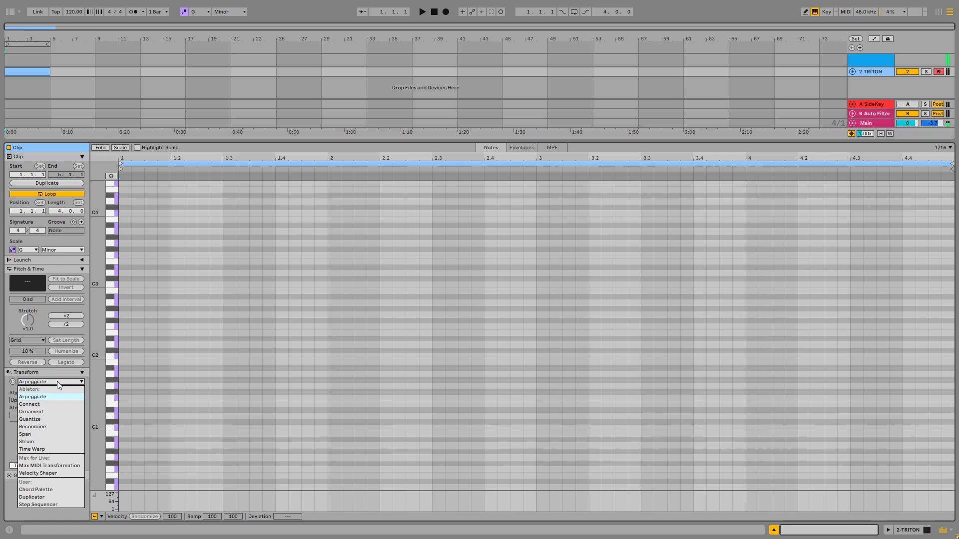
pyautogui.moveTo(55, 489)
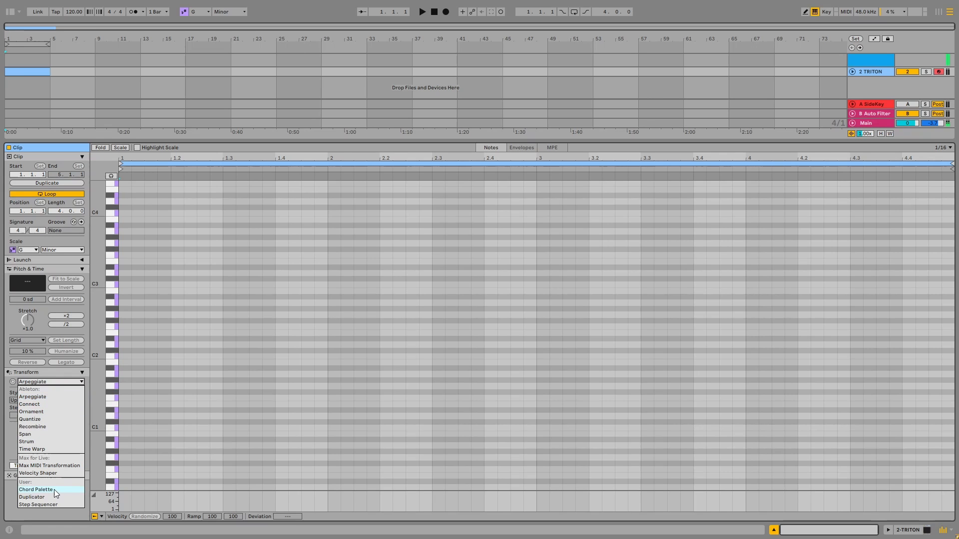
pyautogui.click(35, 490)
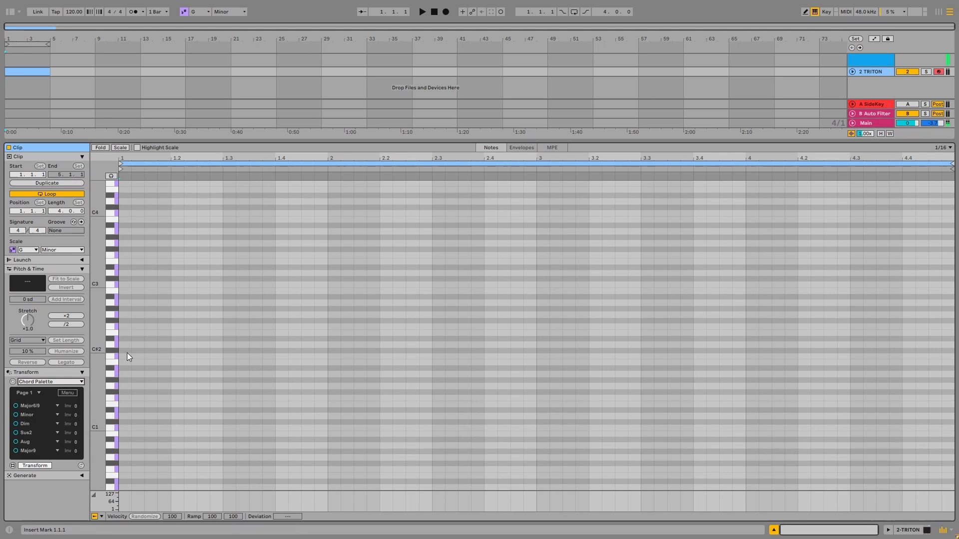
pyautogui.click(125, 356)
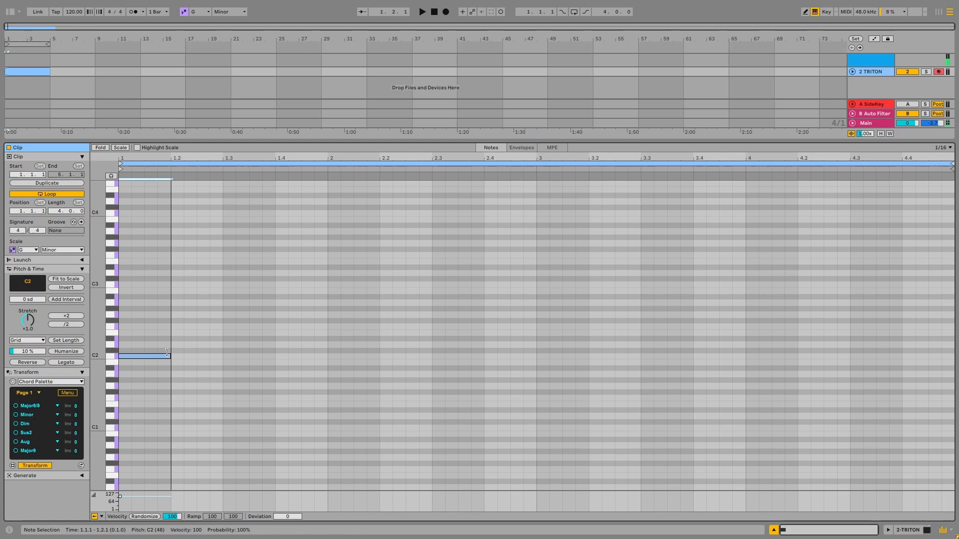
# - Stretch the C2 note to two beats and apply the Major6/9 chord to it
pyautogui.moveTo(169, 355); pyautogui.dragTo(222, 355)
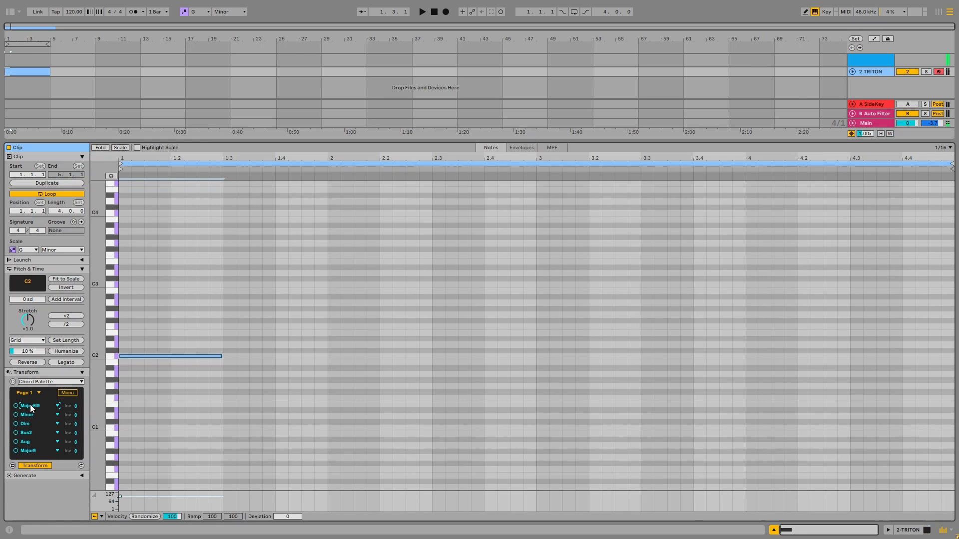
pyautogui.click(31, 405)
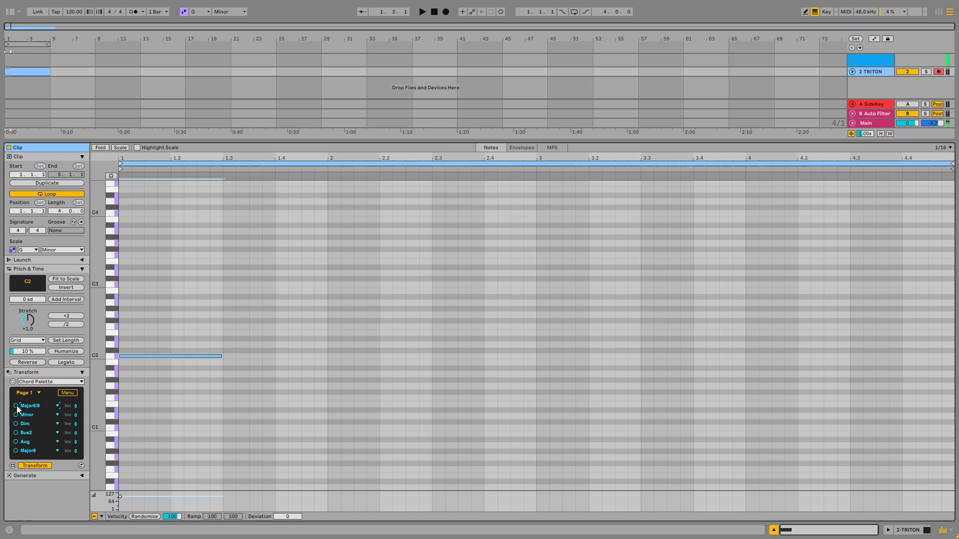
pyautogui.moveTo(18, 410)
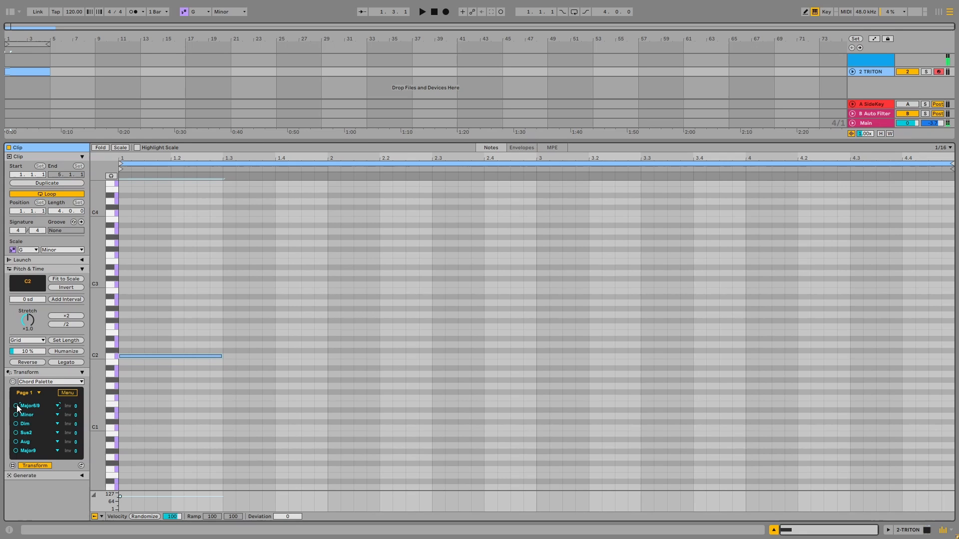
pyautogui.click(16, 405)
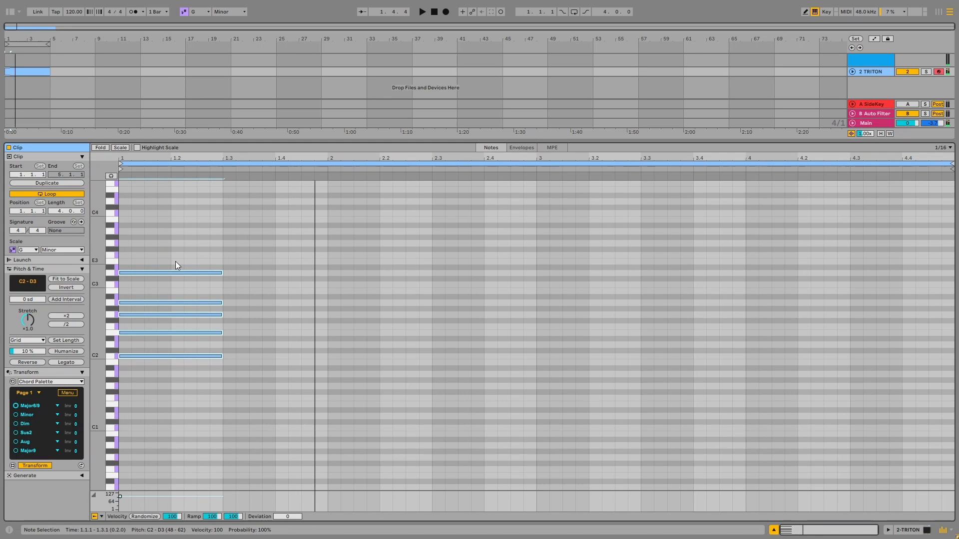
pyautogui.click(27, 393)
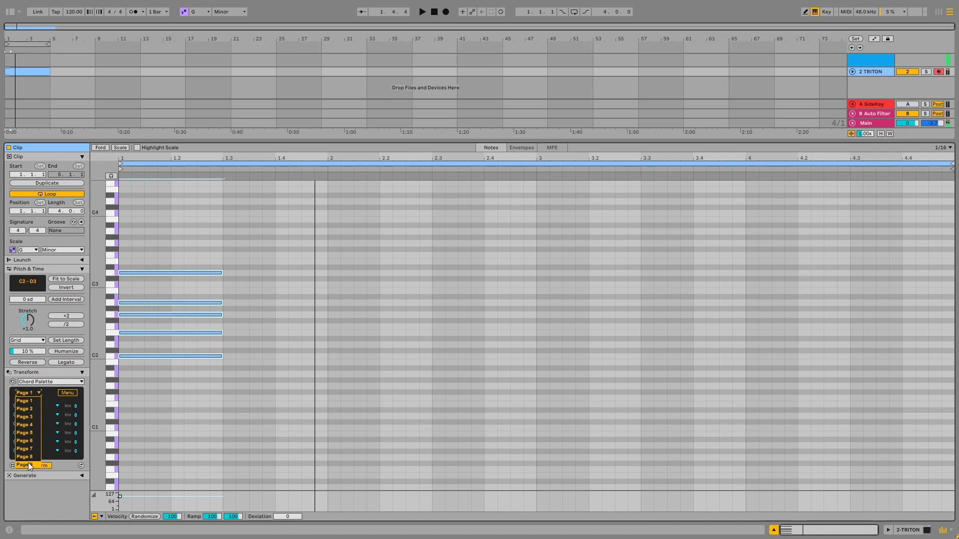
pyautogui.click(28, 392)
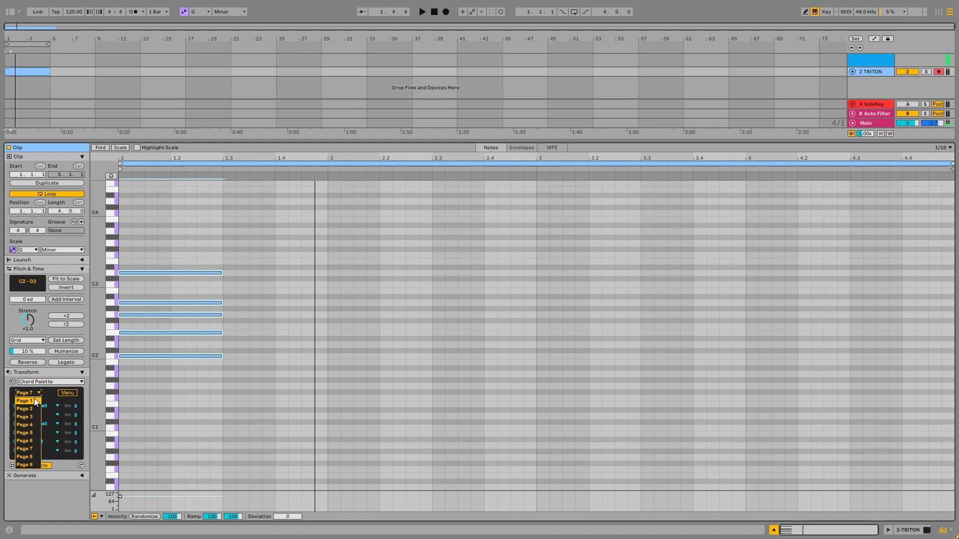
pyautogui.click(24, 400)
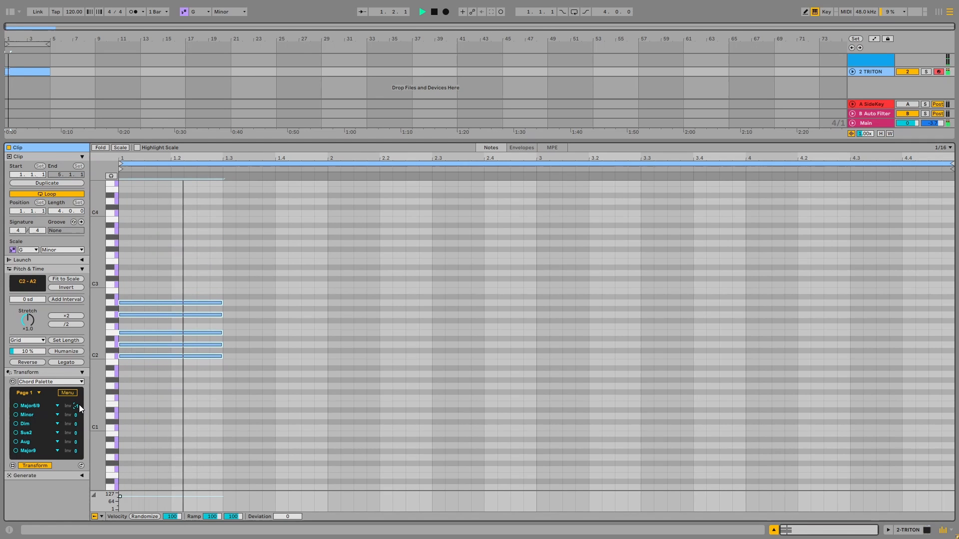
# - Change the Major6/9 slot's inversion and re-apply the chord, voicing it C2 to A2
pyautogui.click(422, 11)
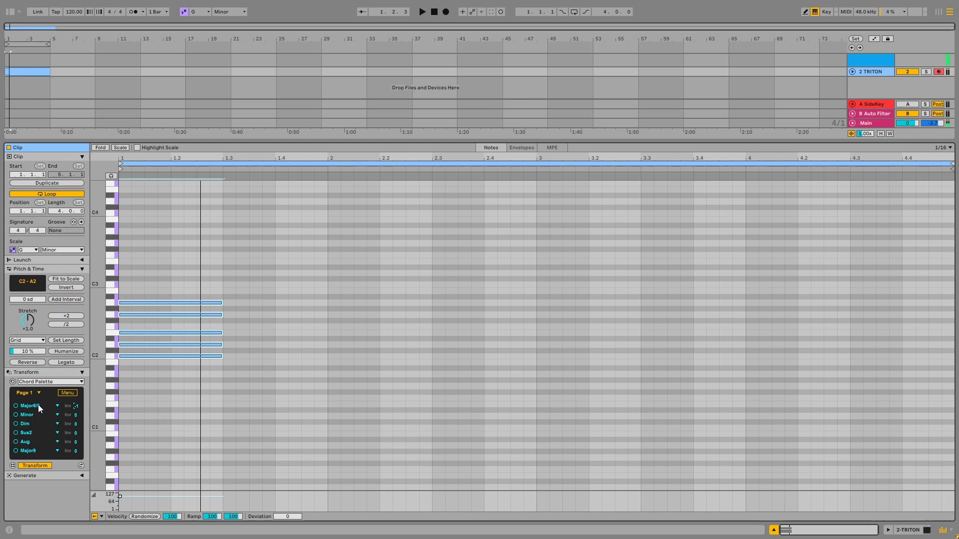
pyautogui.click(57, 405)
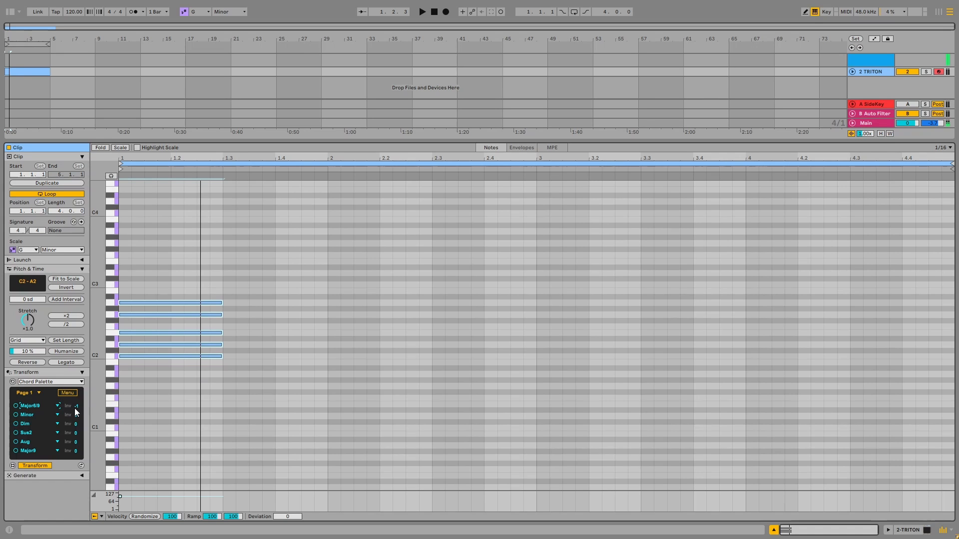
# - Switch Chord Palette to the Notes view and edit the first slot's intervals into a User chord
pyautogui.click(68, 392)
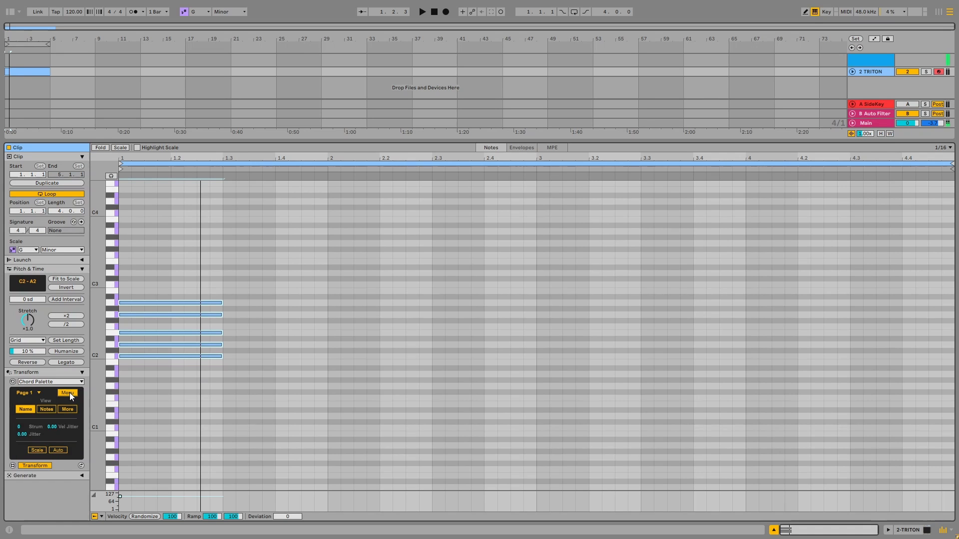
pyautogui.moveTo(44, 414)
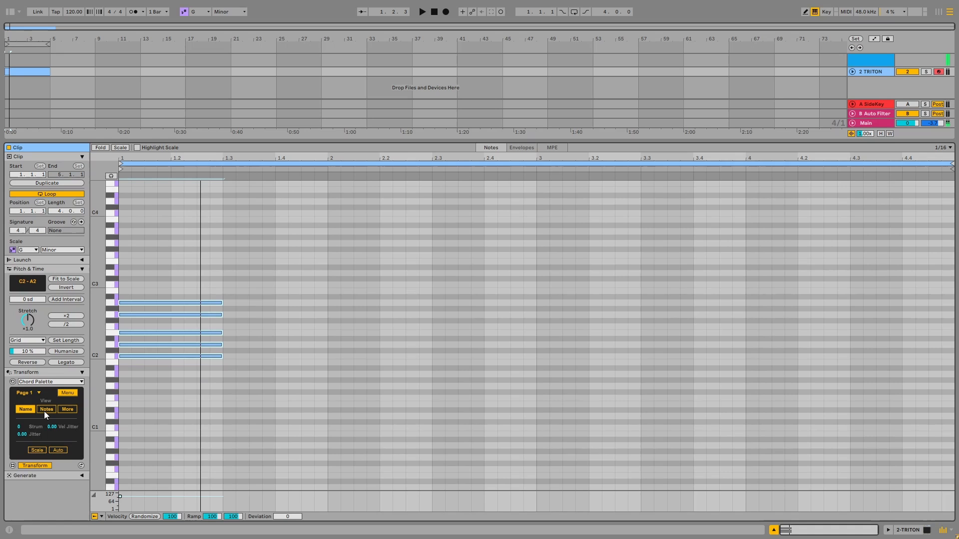
pyautogui.moveTo(34, 407)
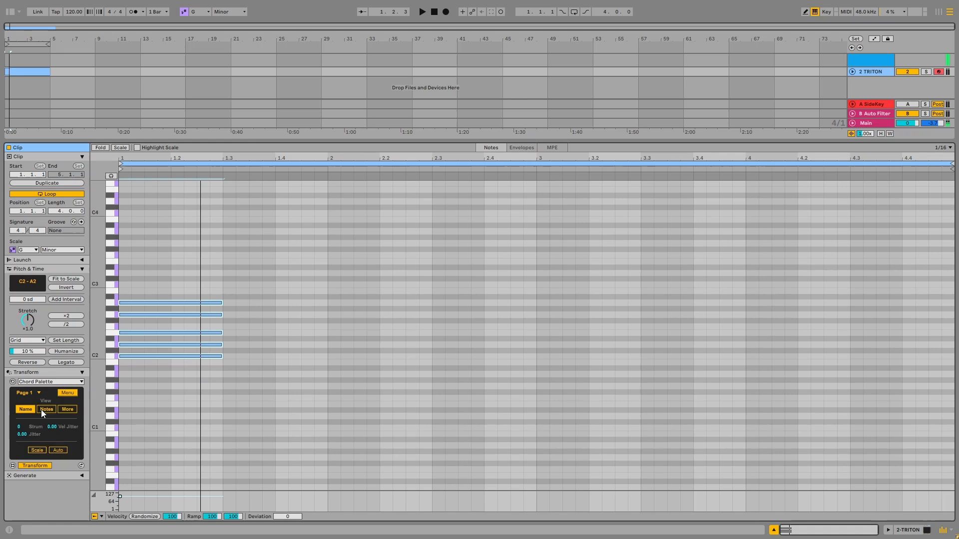
pyautogui.click(46, 409)
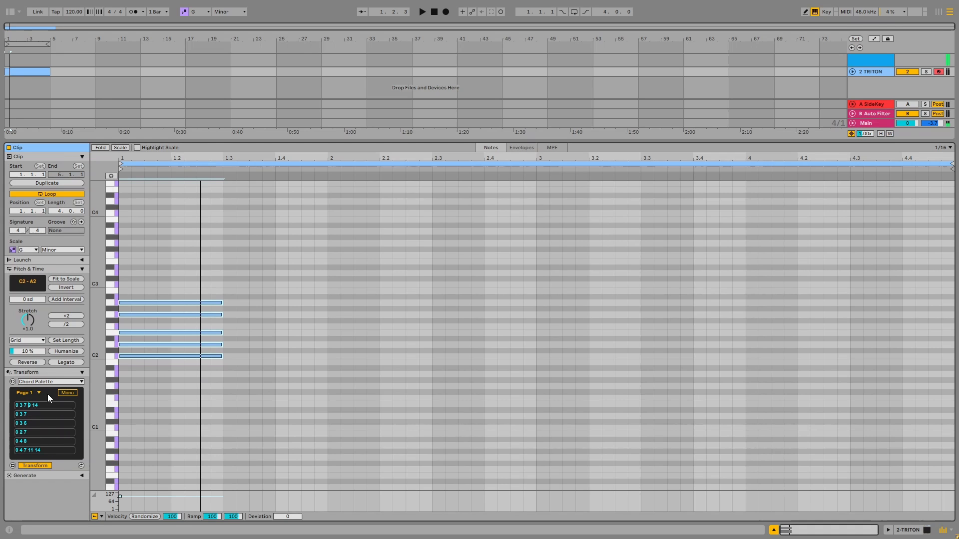
pyautogui.click(66, 392)
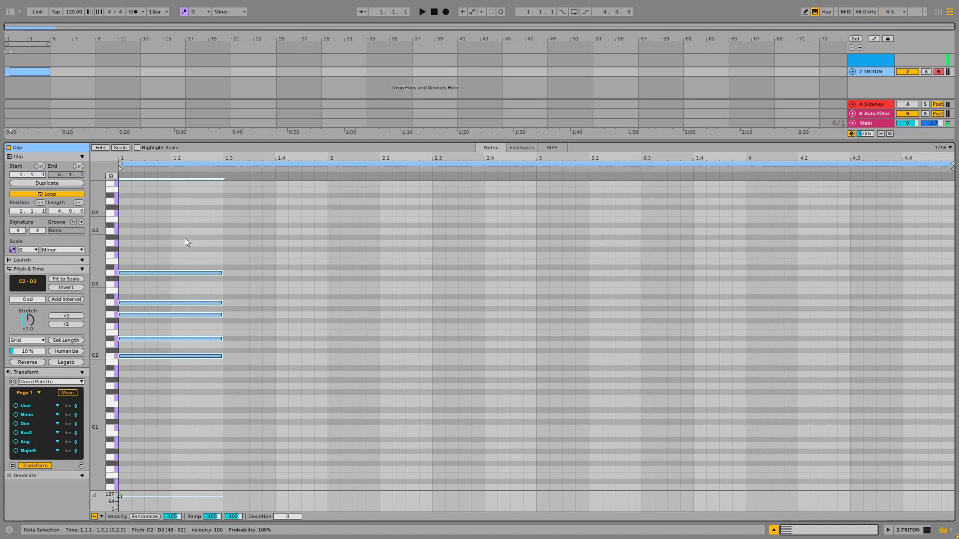
pyautogui.moveTo(193, 234)
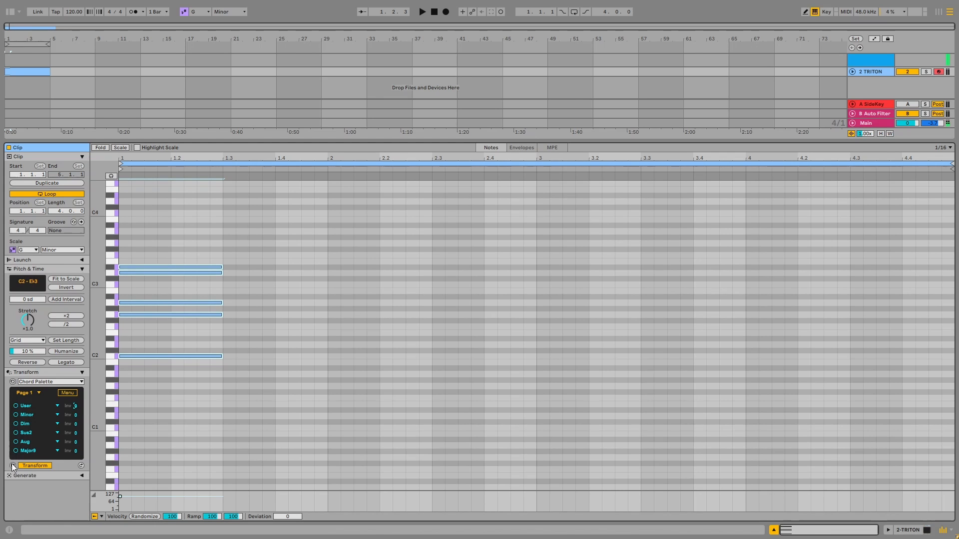
# - Toggle the extra Chord Palette option, giving an eight-note full-bar chord from C2 to B3
pyautogui.click(69, 409)
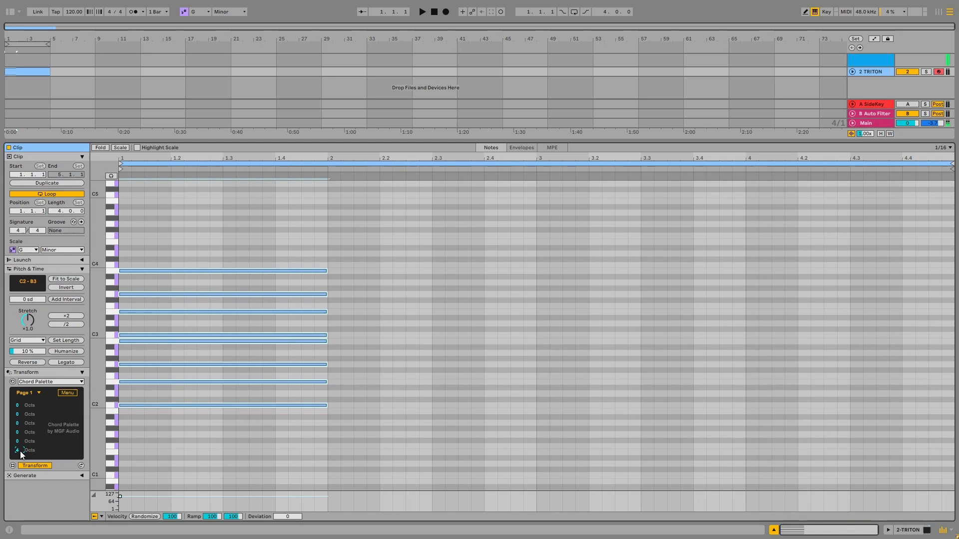
# - Change the upper notes' octave setting, leaving four notes from C2 to B2
pyautogui.click(17, 450)
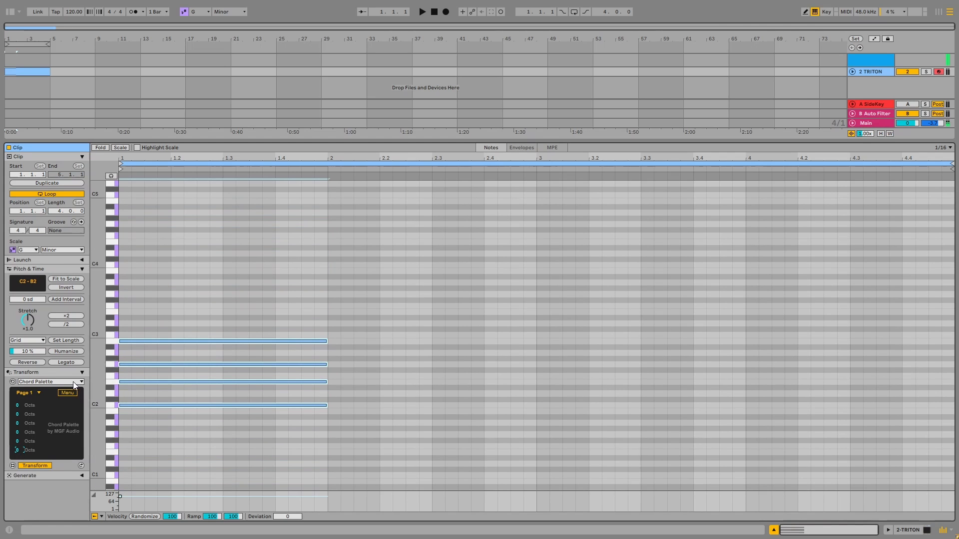
# - Raise Strum, Jitter and Vel Jitter under More, then return to chord names
pyautogui.click(67, 393)
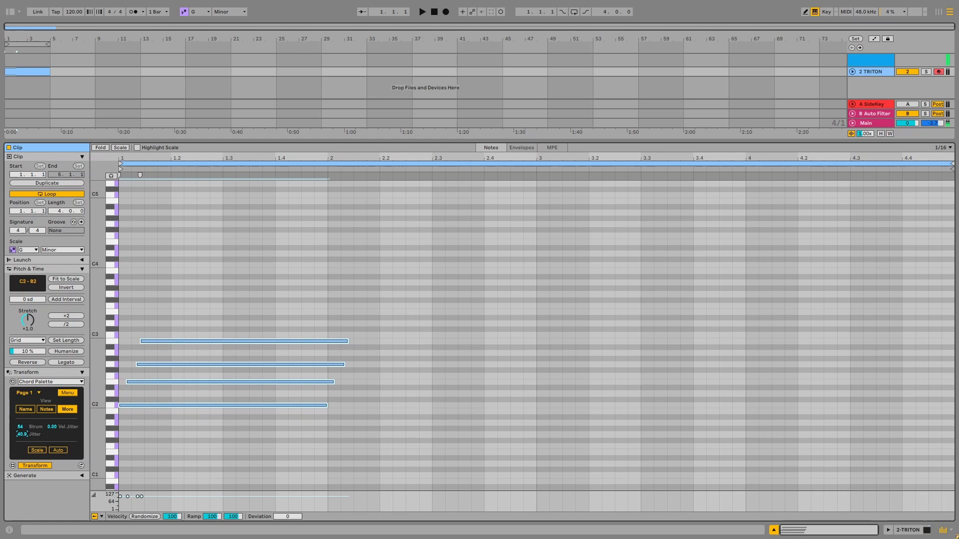
pyautogui.moveTo(25, 434); pyautogui.dragTo(24, 440)
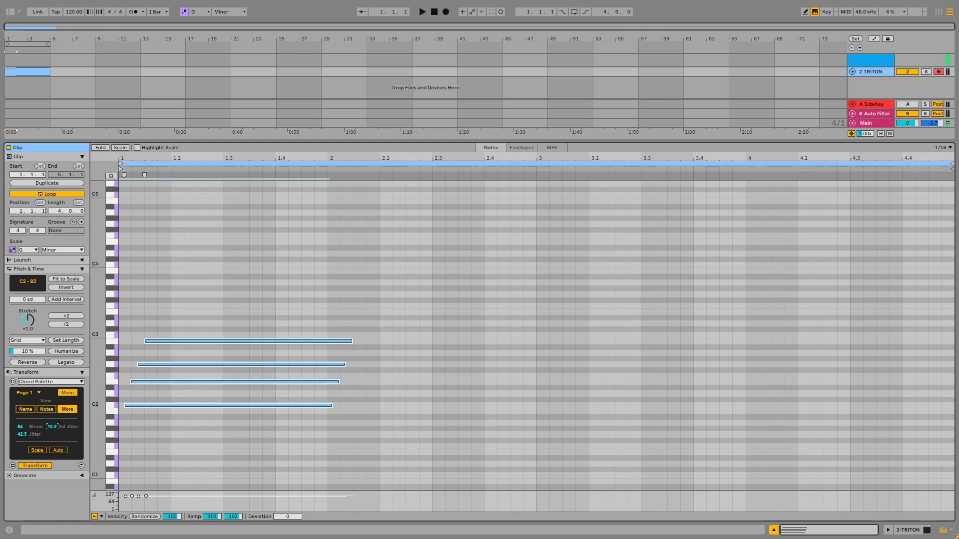
pyautogui.moveTo(54, 426); pyautogui.dragTo(56, 430)
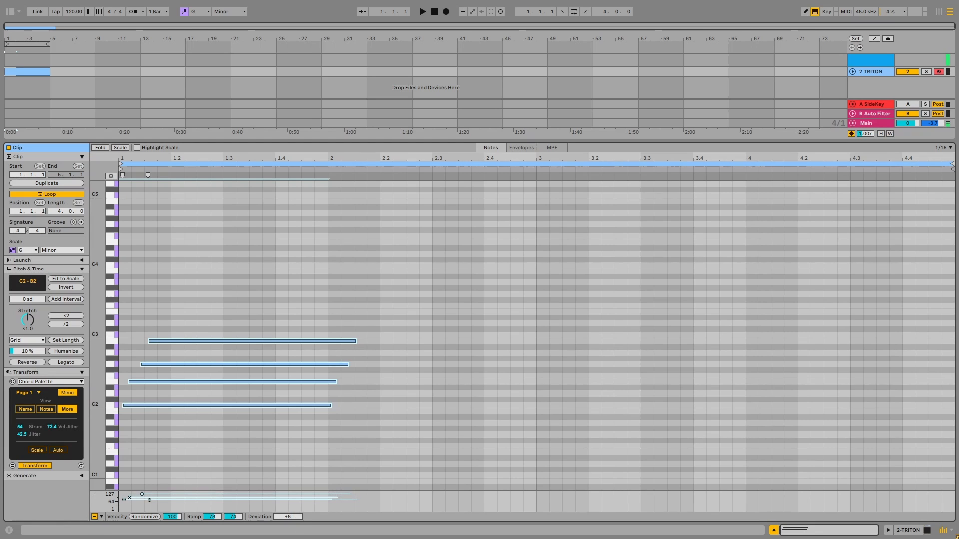
pyautogui.click(287, 516)
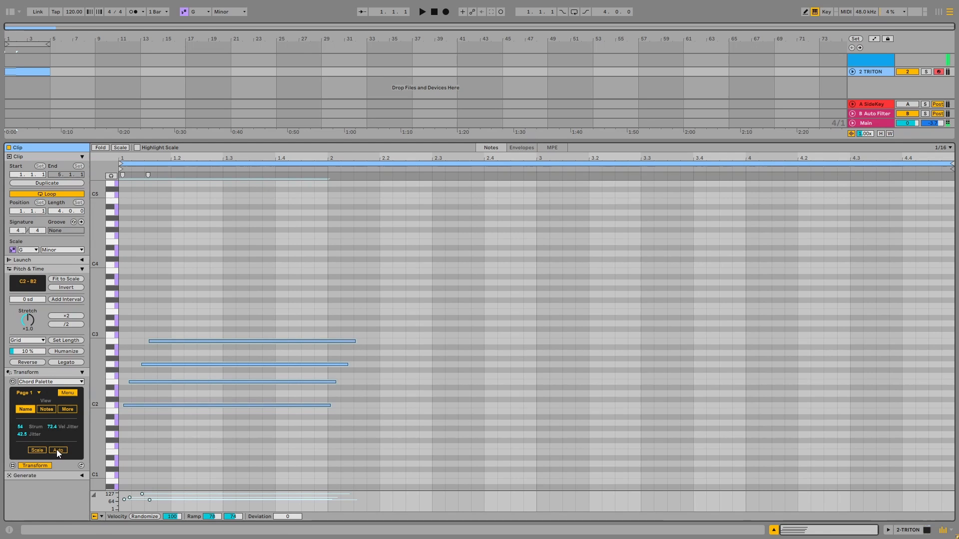
# - Apply the C2–E♭2–G2–B♭2 chord to the C2 note and enable the piano roll's Scale view
pyautogui.click(58, 450)
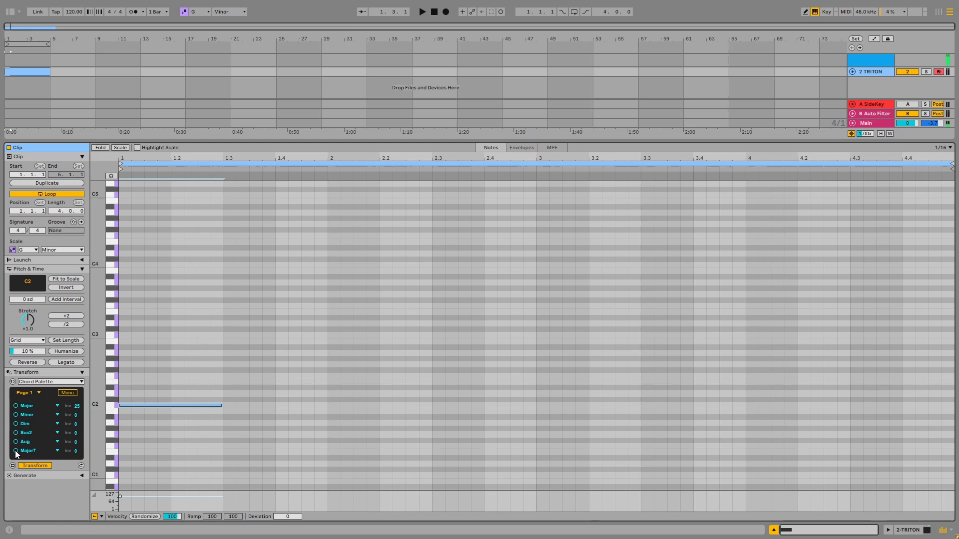
pyautogui.click(120, 148)
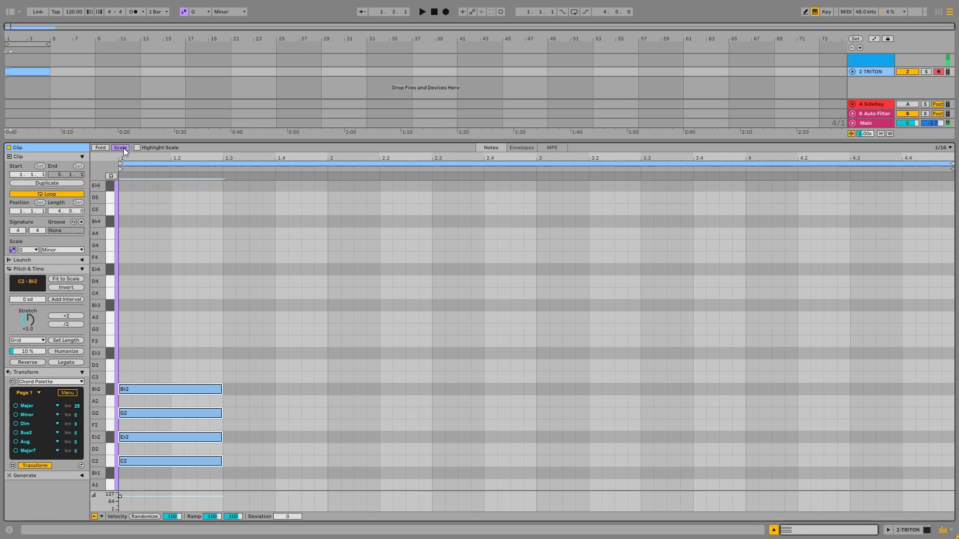